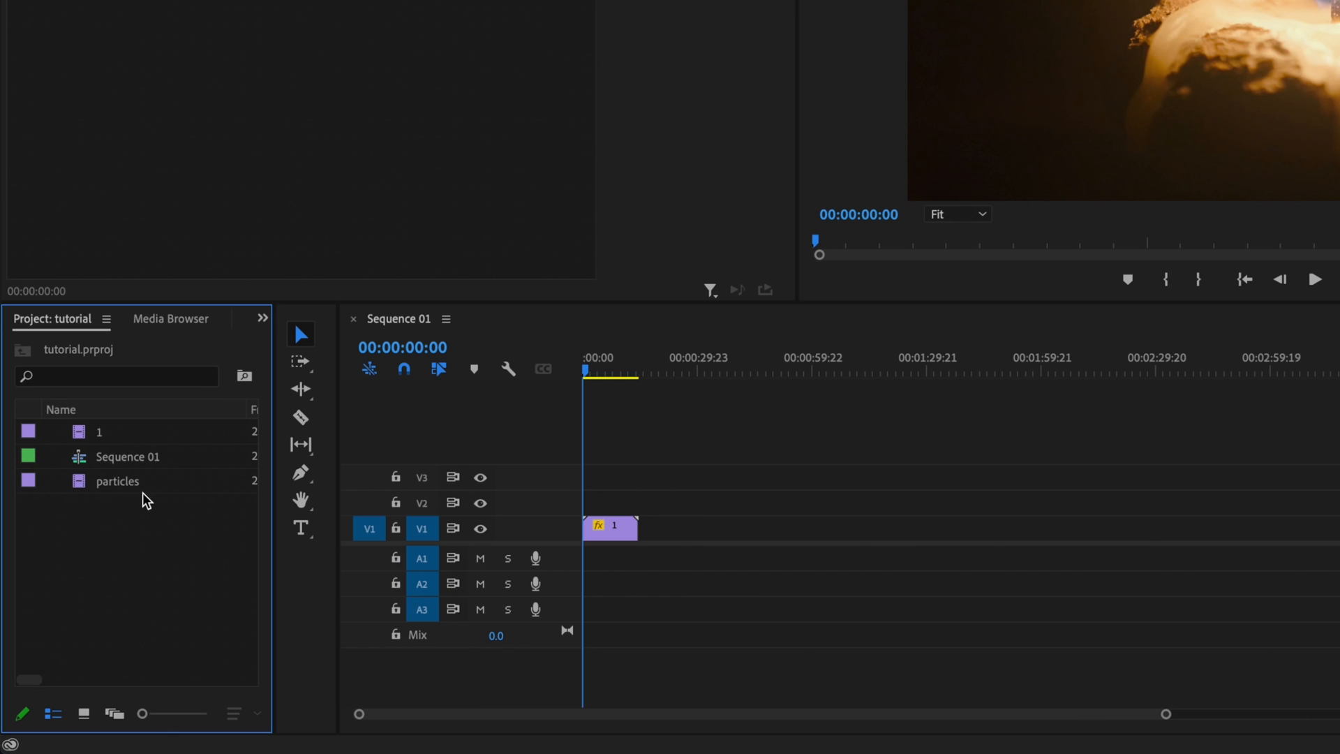
{"action": "mouse_move", "coordinate": [145, 549]}
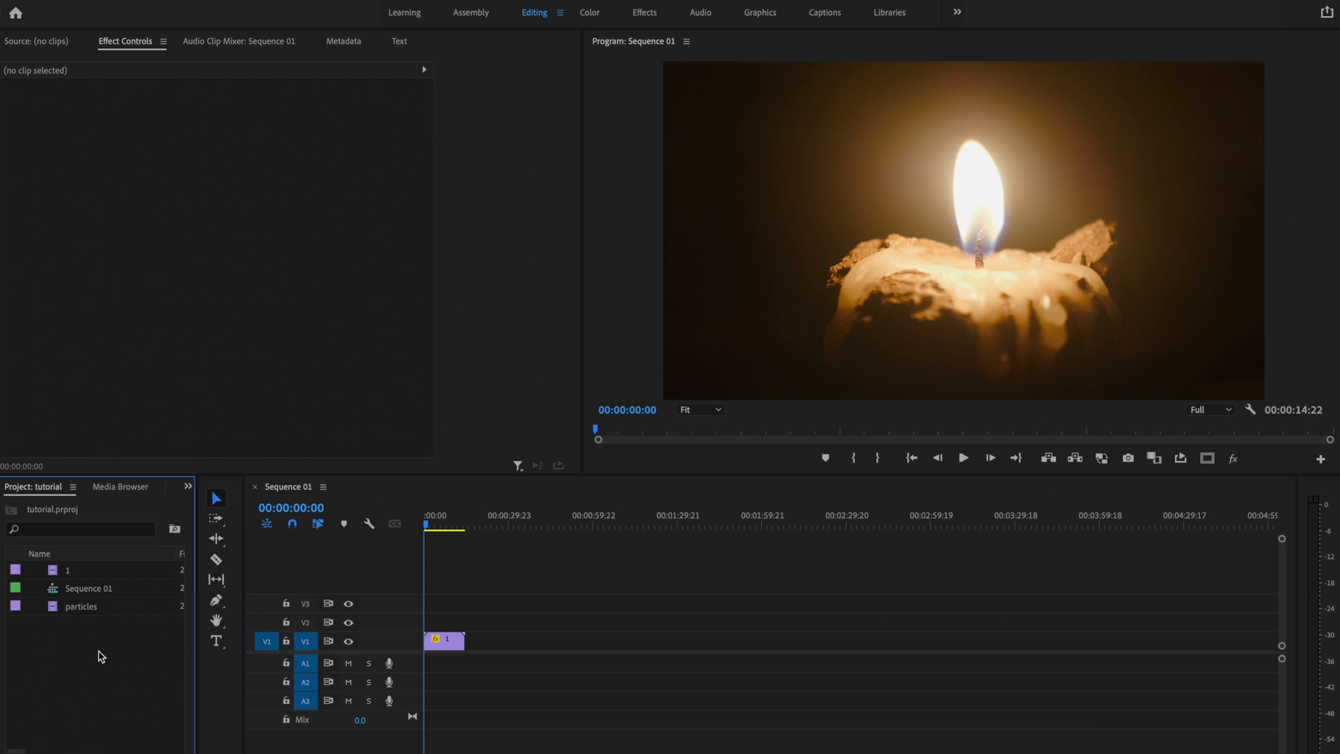
{"action": "mouse_move", "coordinate": [92, 658]}
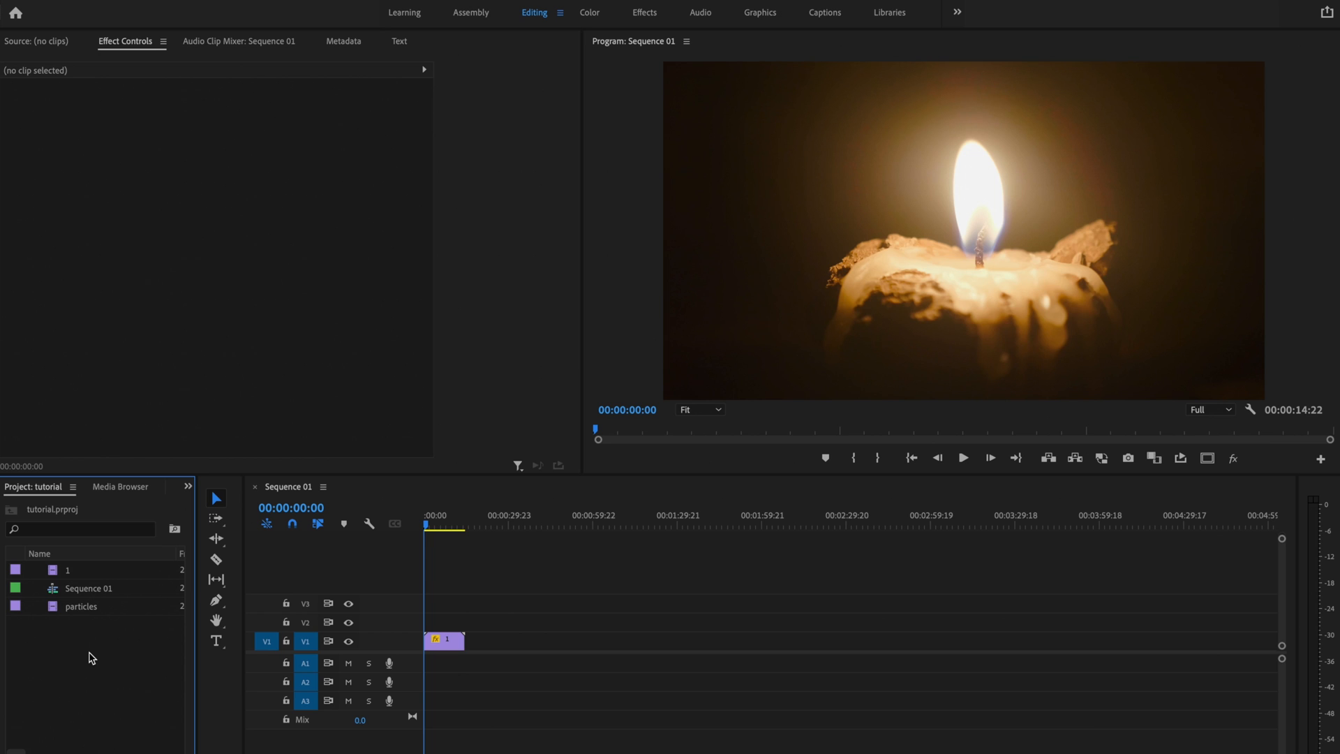
Drag the particles clip from the Project panel onto track V2 above the candle clip
{"action": "left_click", "coordinate": [81, 606]}
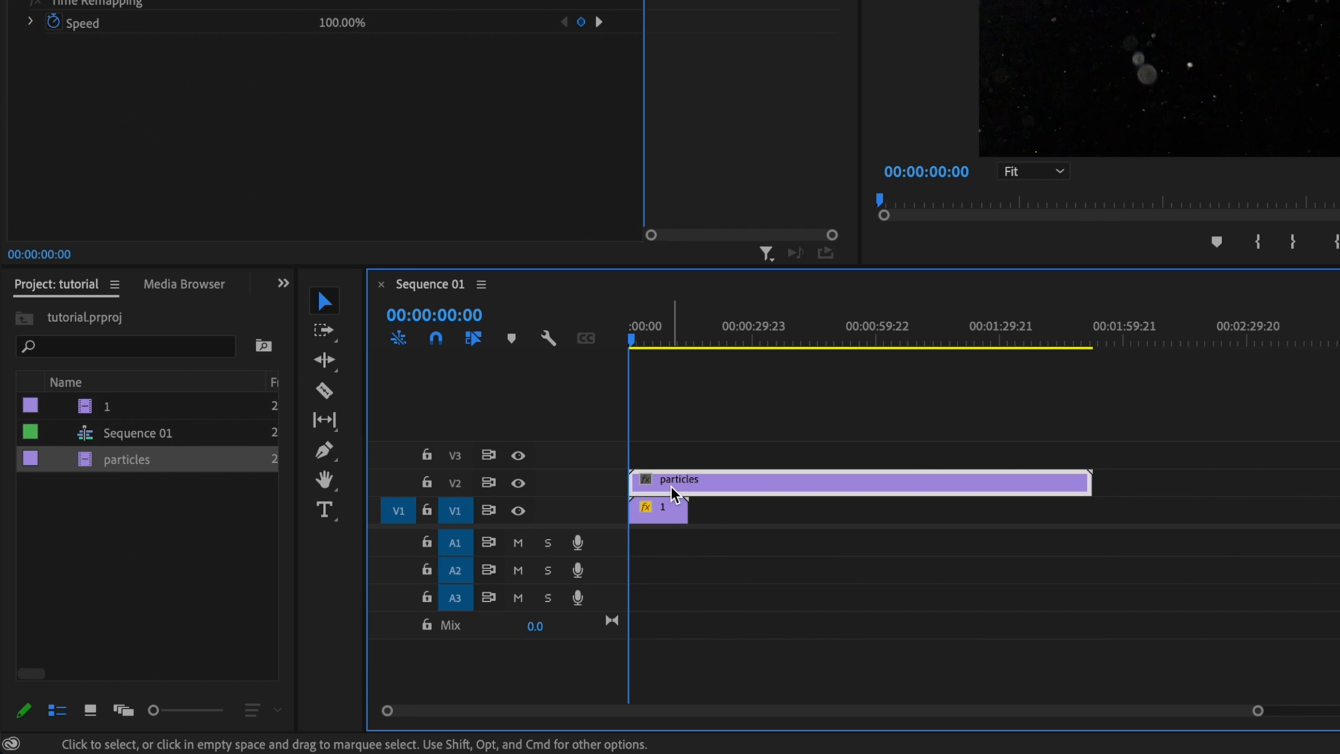
Find Tint in the Effects panel and drop it onto the particles clip
{"action": "left_click", "coordinate": [283, 284]}
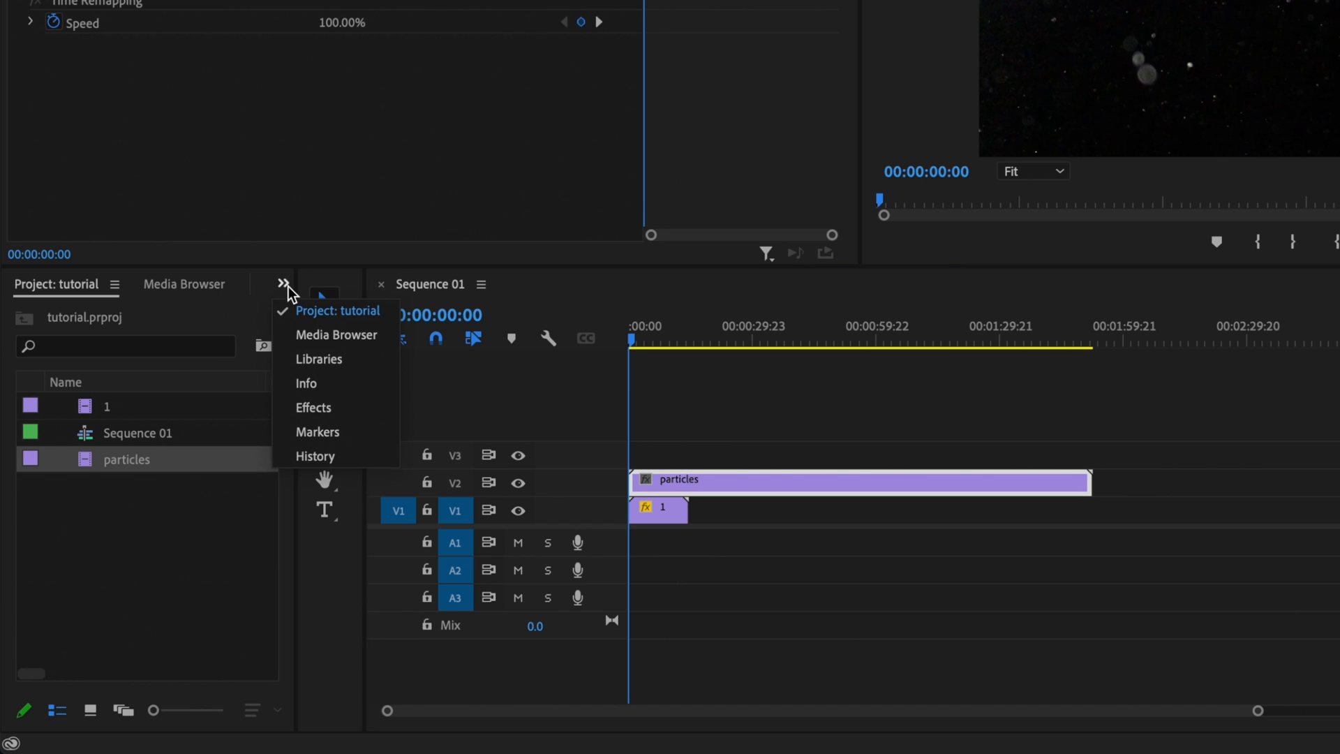
{"action": "left_click", "coordinate": [312, 406]}
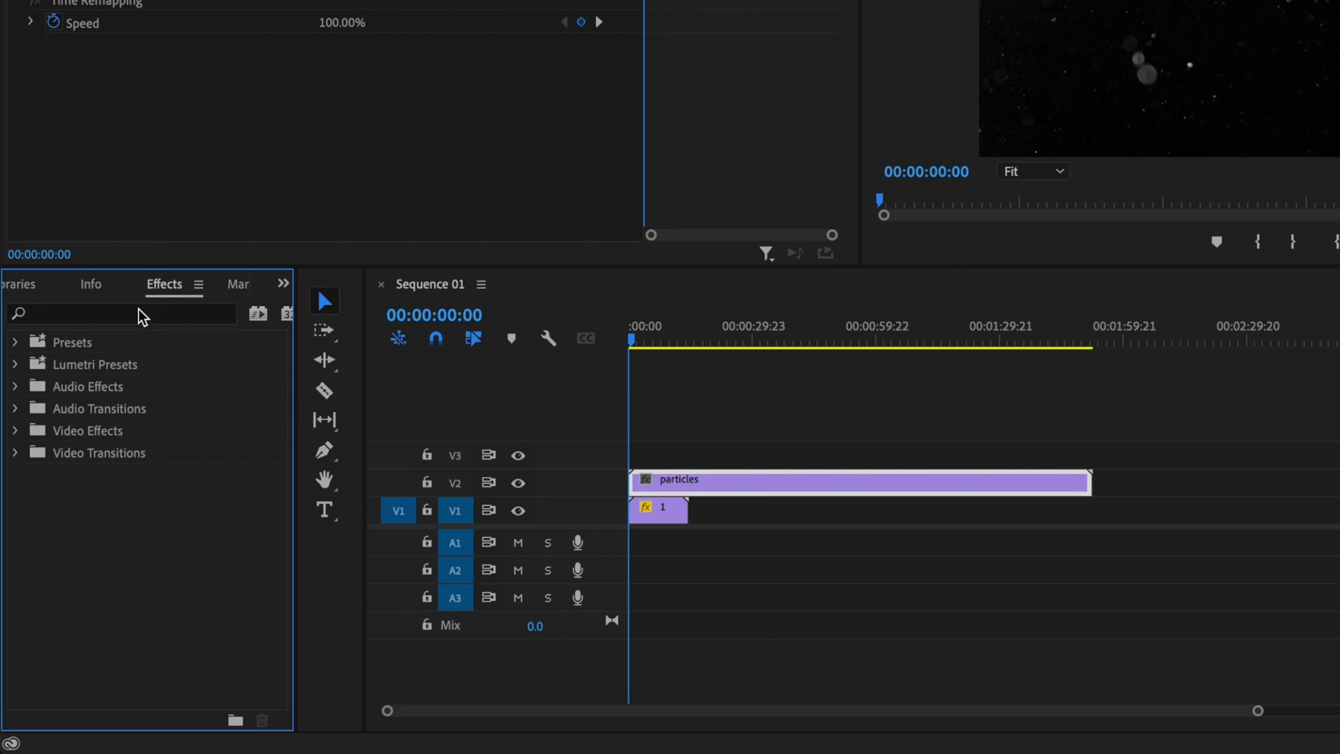
{"action": "left_click", "coordinate": [123, 314]}
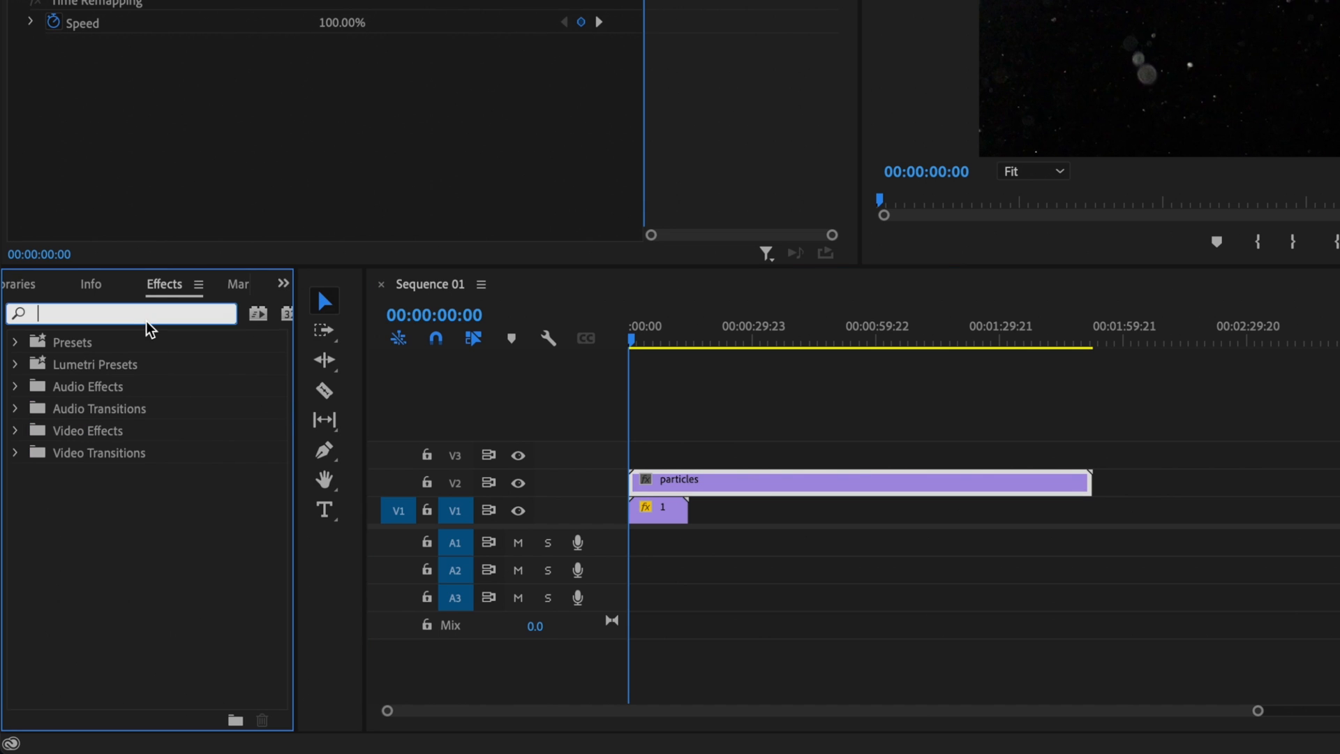
{"action": "type", "text": "tint"}
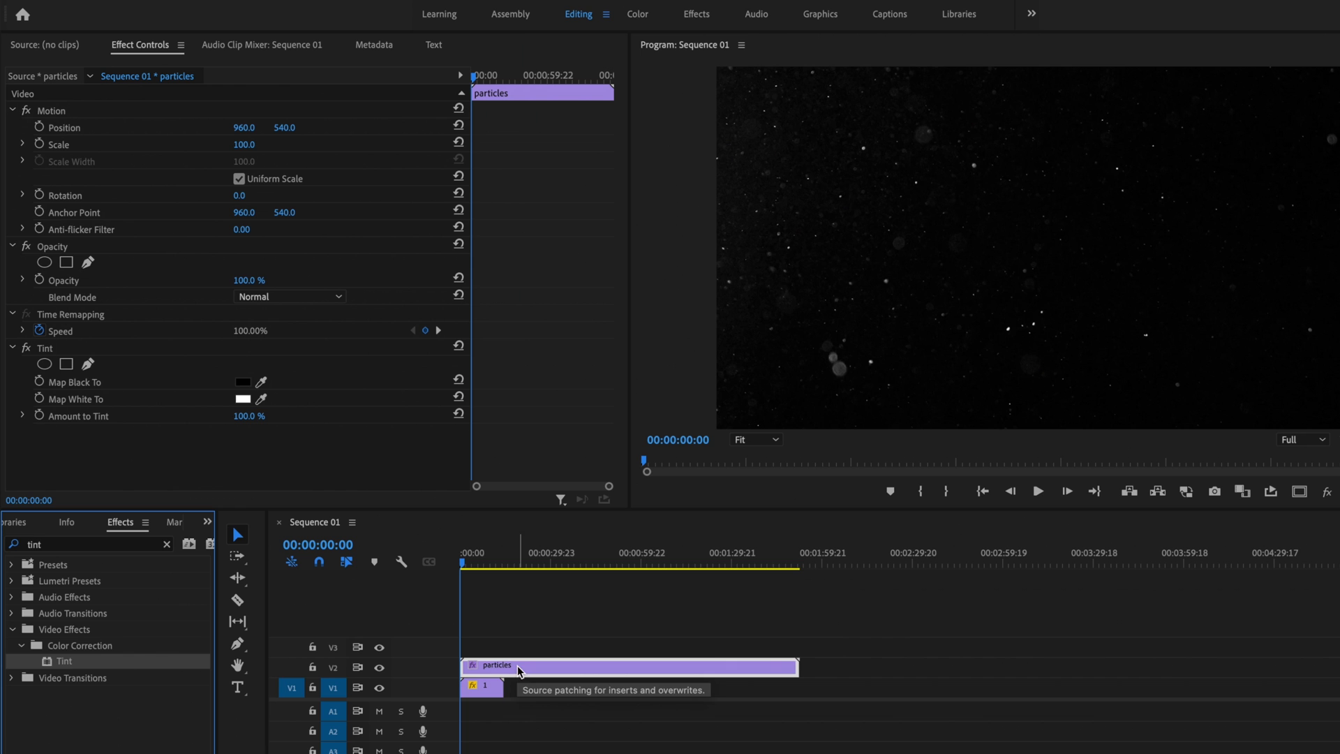
{"action": "mouse_move", "coordinate": [229, 474]}
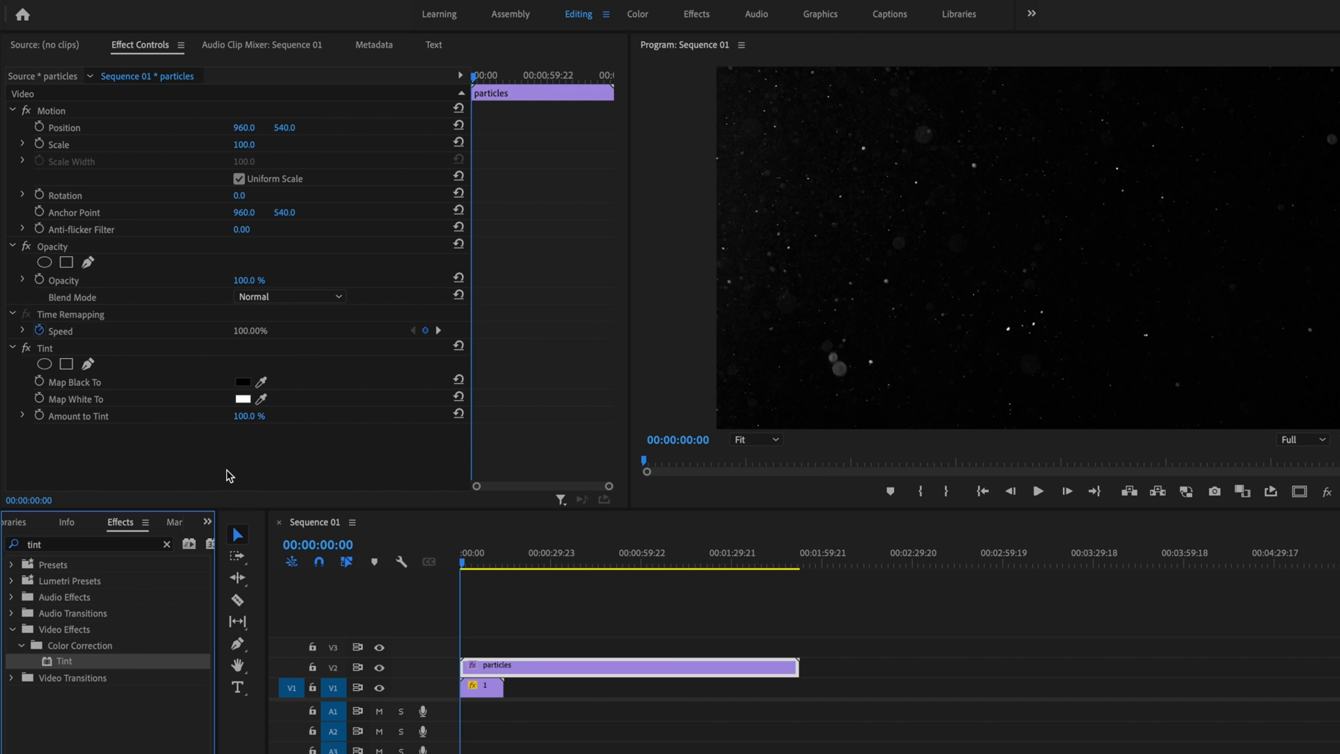
{"action": "mouse_move", "coordinate": [946, 357]}
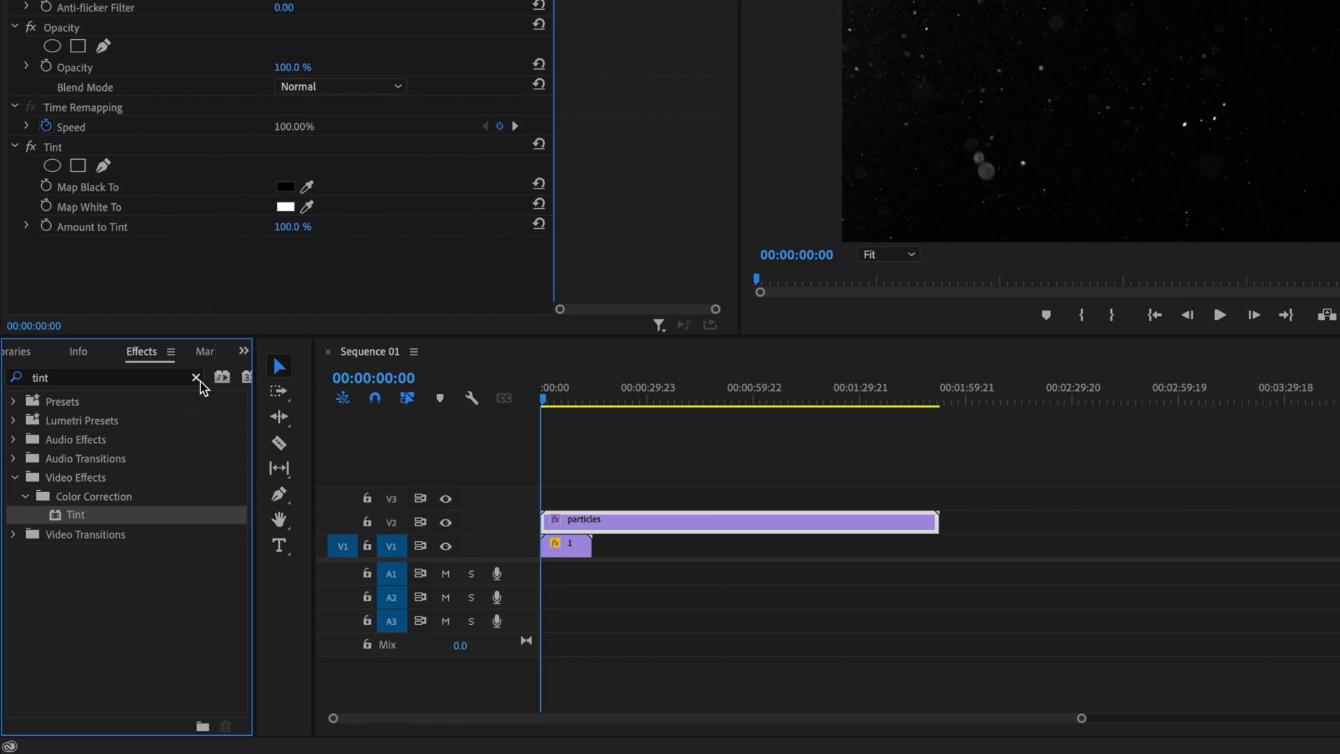
Search the Effects panel for Levels and apply it below Tint on the particles clip
{"action": "left_click", "coordinate": [197, 378]}
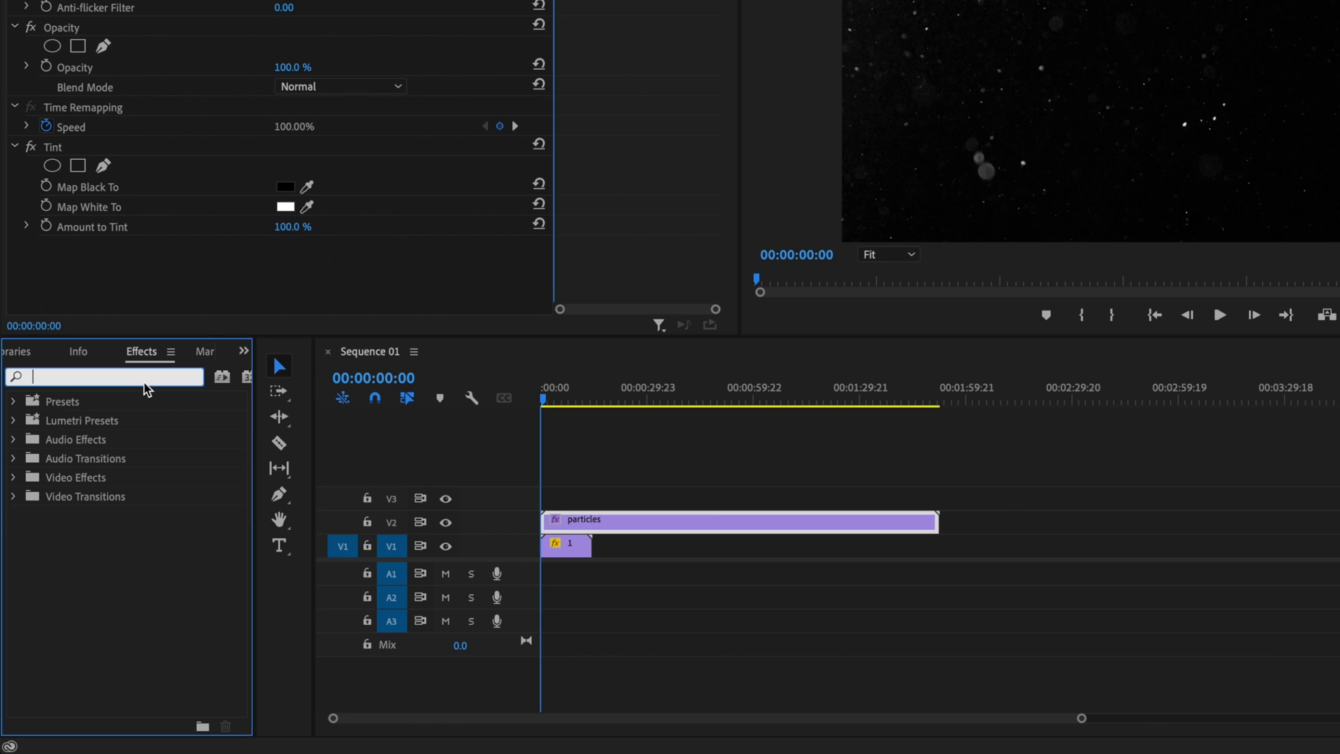
{"action": "type", "text": "levels"}
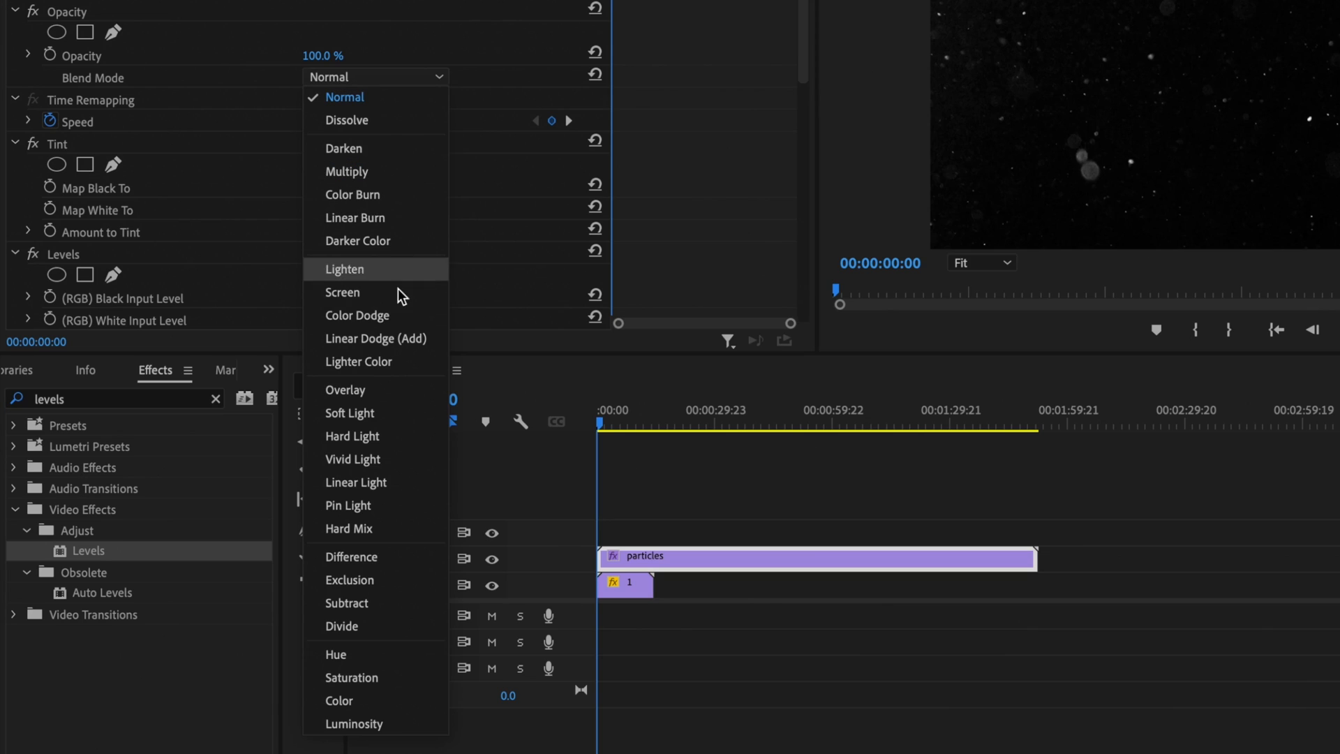
Set the particles clip's Opacity blend mode to Color Dodge
{"action": "left_click", "coordinate": [356, 316]}
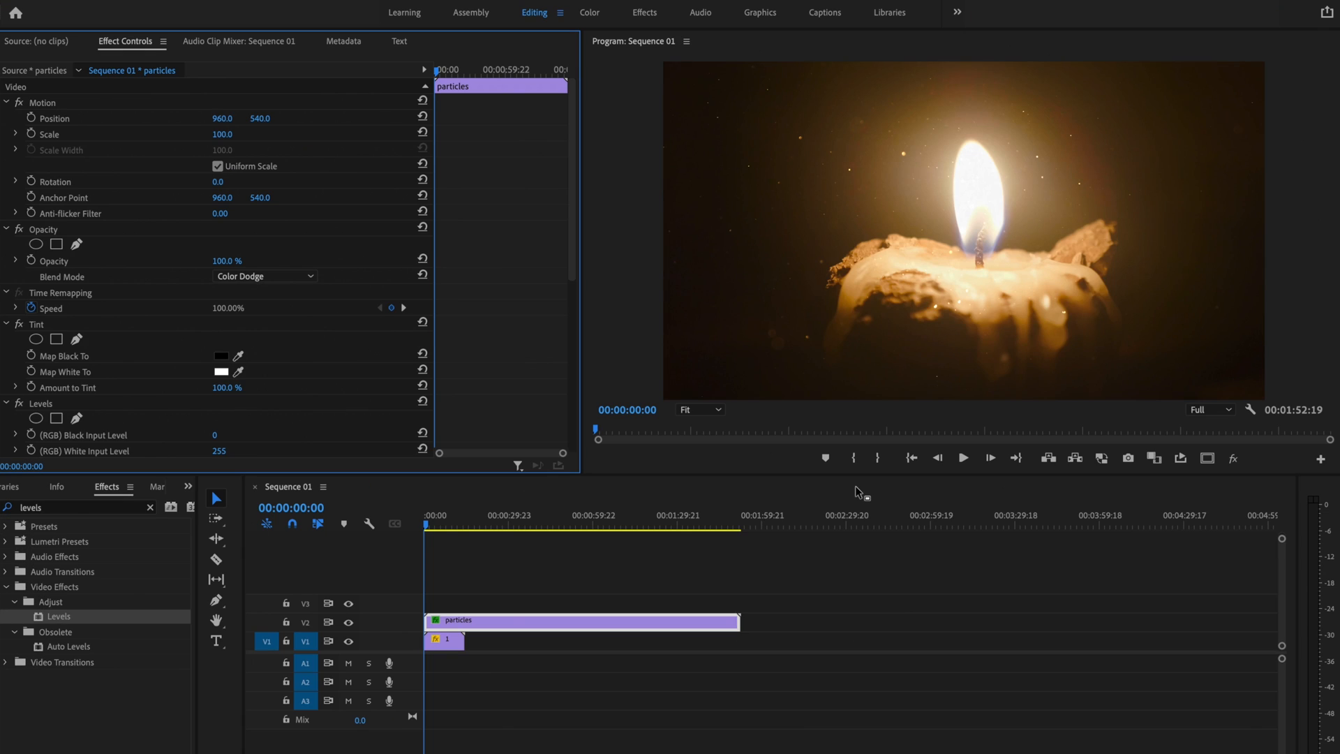